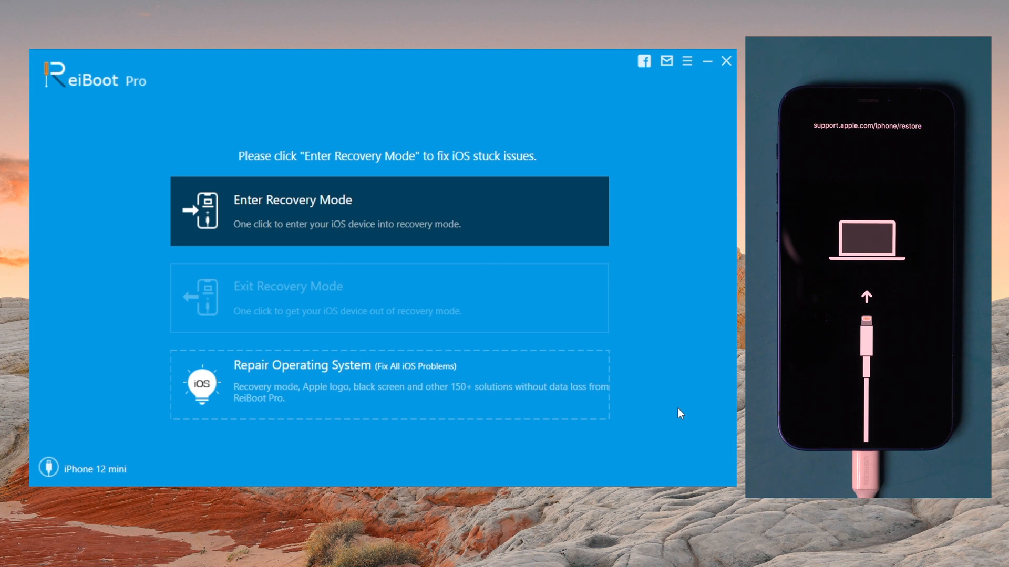
Start the standard operating-system repair and download the iOS 14.2.1 firmware package
{"action": "left_click", "coordinate": [390, 381]}
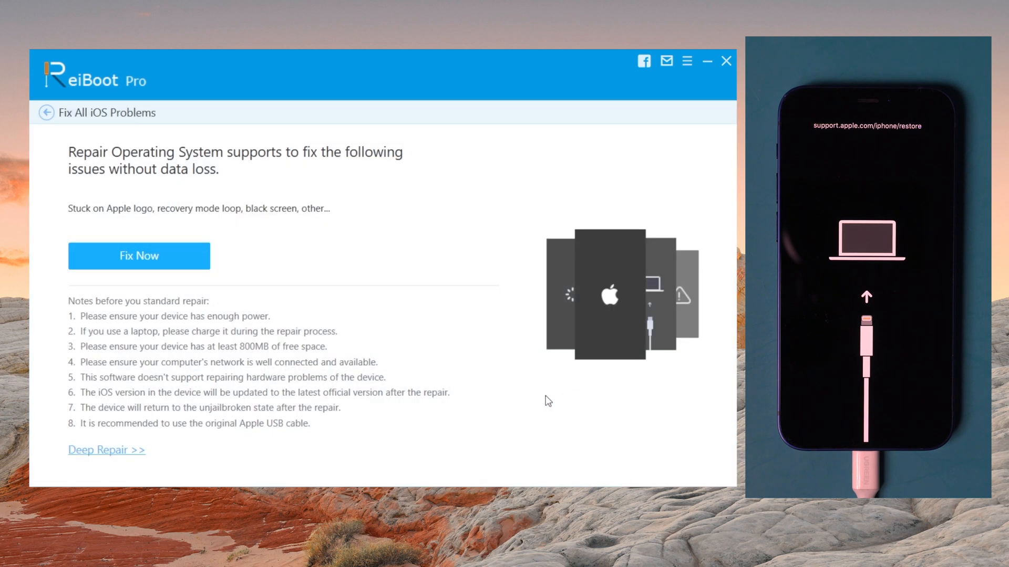
{"action": "left_click", "coordinate": [138, 255]}
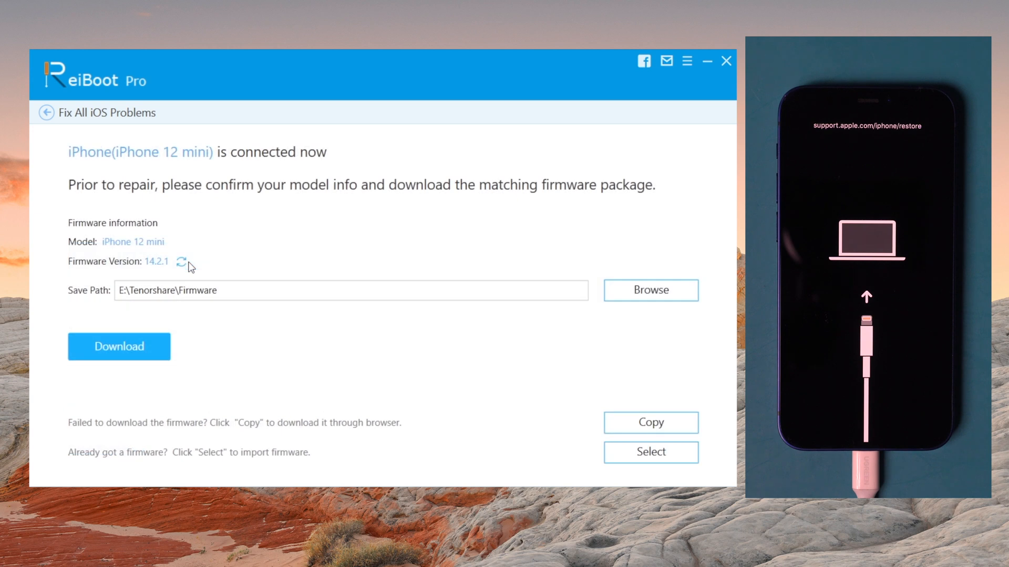
{"action": "mouse_move", "coordinate": [190, 336]}
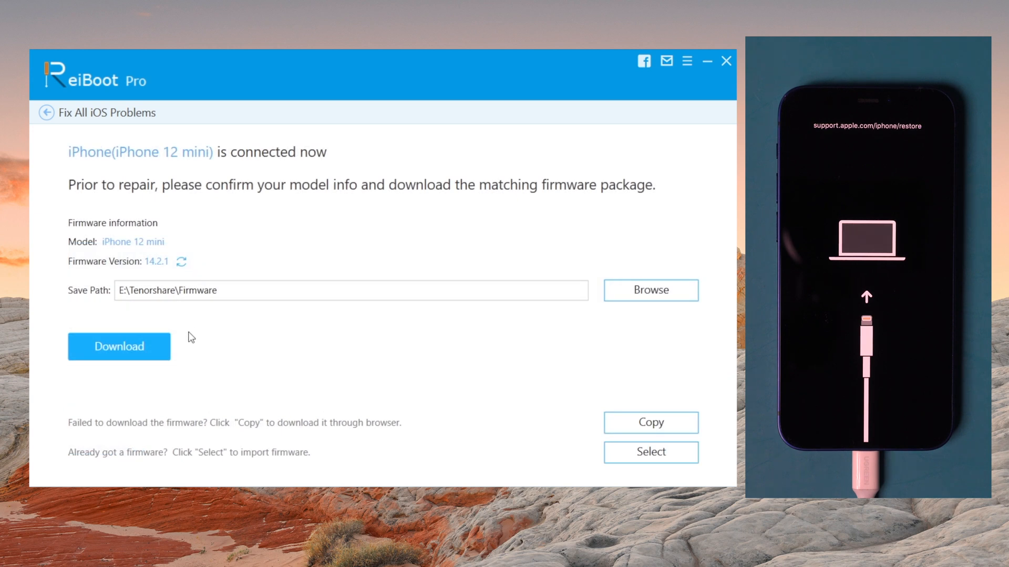
{"action": "left_click", "coordinate": [119, 346]}
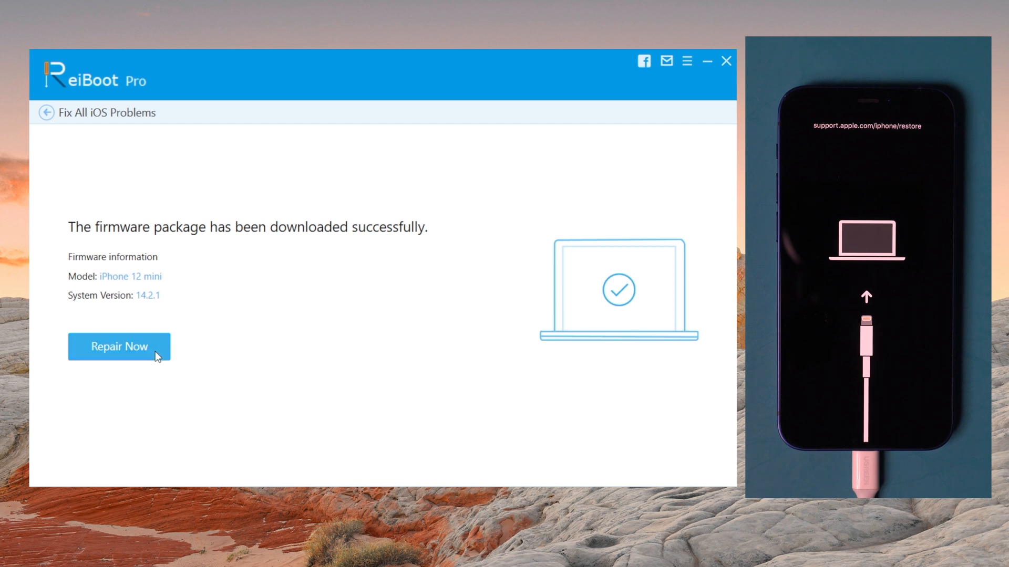
Begin repairing the iPhone 12 mini with the downloaded 14.2.1 firmware
{"action": "left_click", "coordinate": [118, 347]}
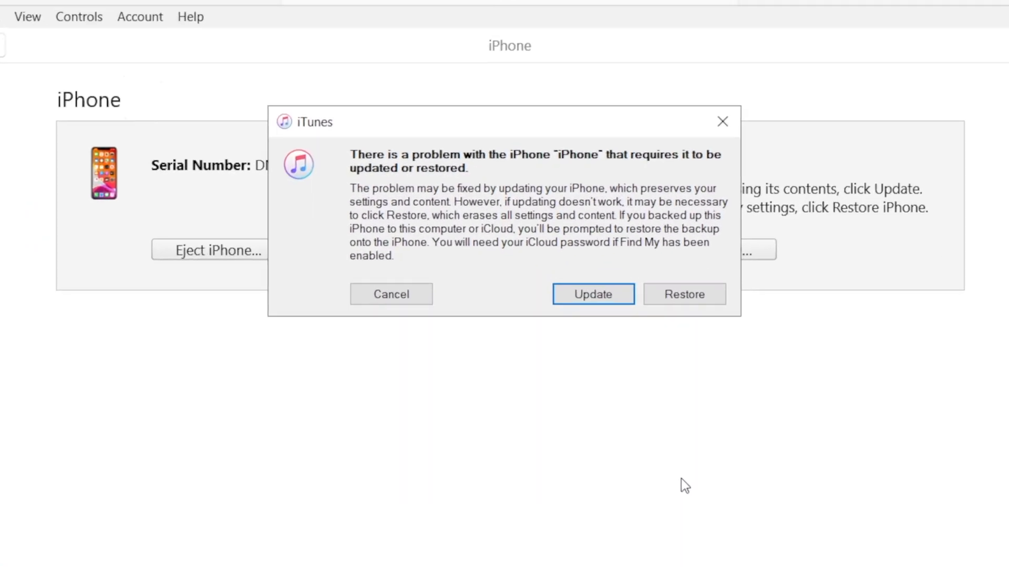
{"action": "mouse_move", "coordinate": [690, 492]}
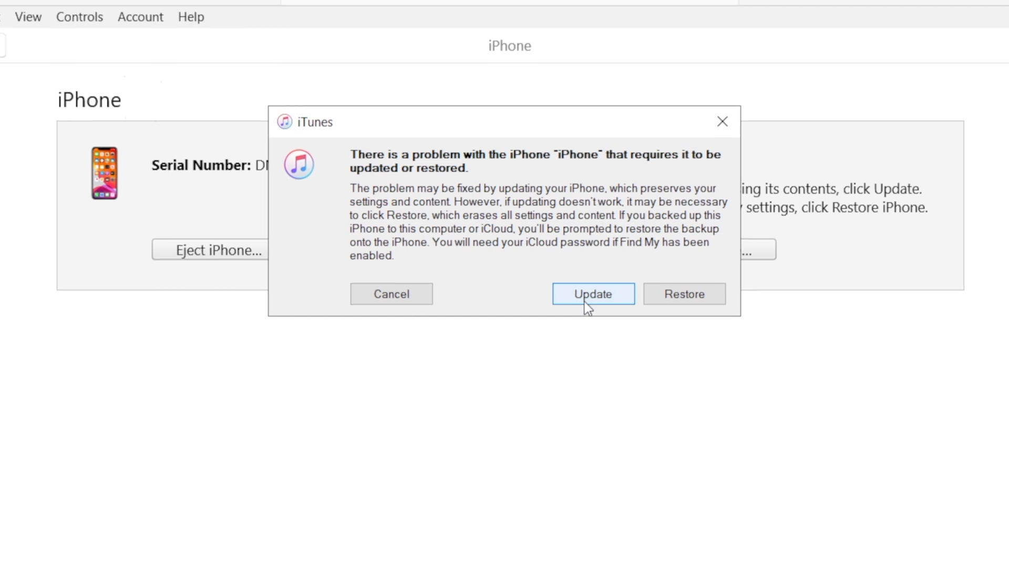
Choose Update in iTunes and confirm updating the iPhone to iOS 14.3
{"action": "left_click", "coordinate": [592, 294]}
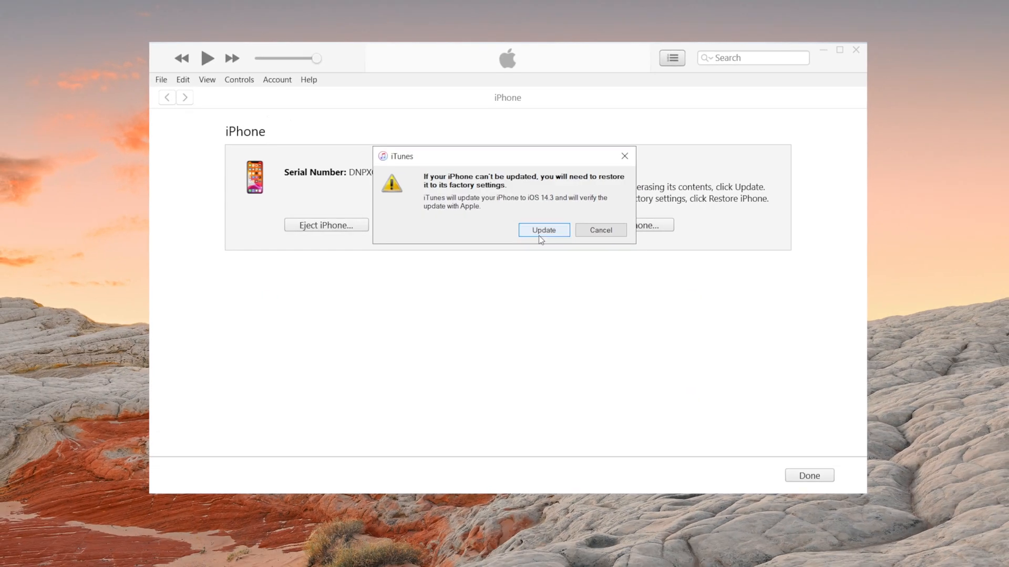
{"action": "left_click", "coordinate": [543, 230]}
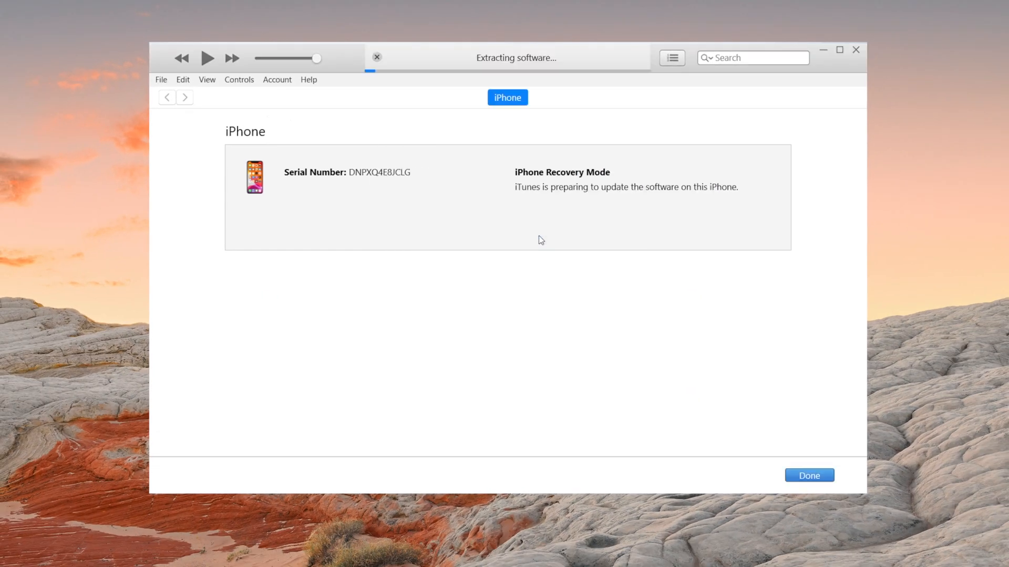